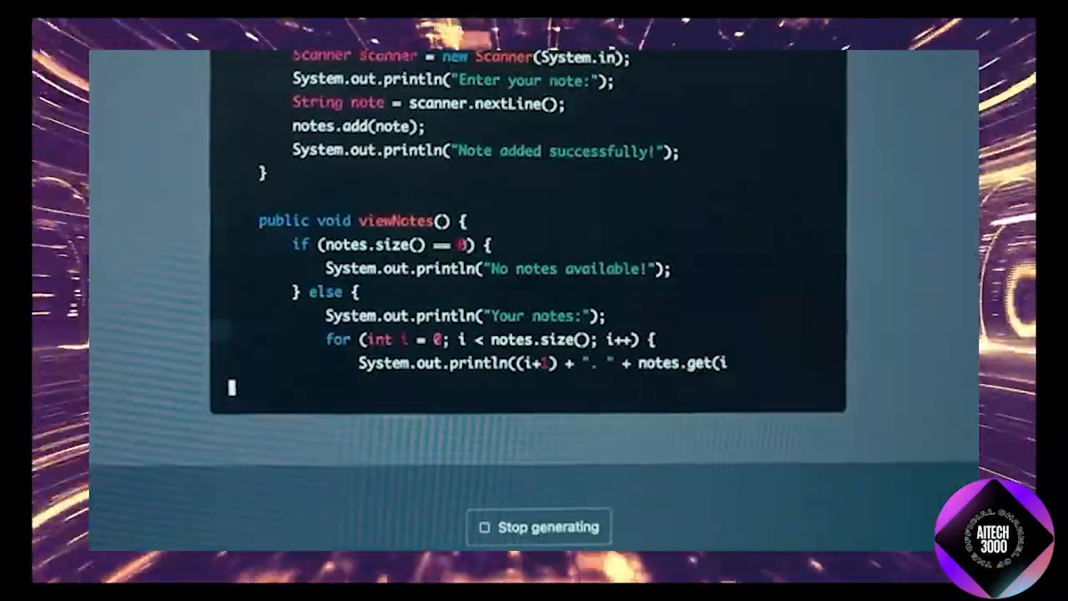
Scroll through the streaming Java notes program that adds and lists notes.
{"action": "scroll", "scroll_direction": "down", "scroll_amount": 3}
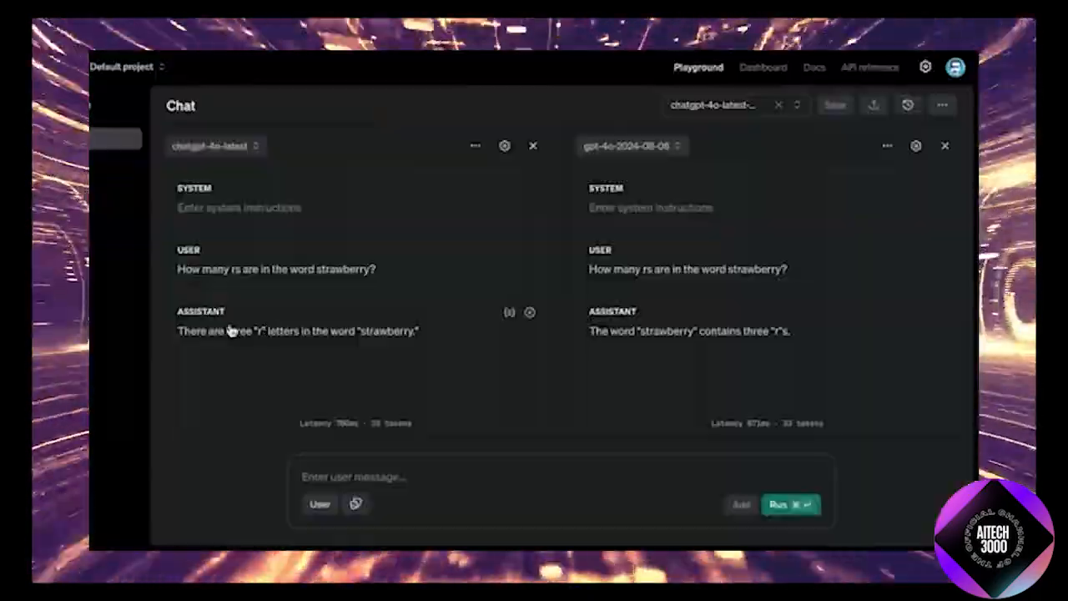
Review both models' three-r strawberry and best-sushi answers in compare mode.
{"action": "left_click", "coordinate": [789, 504]}
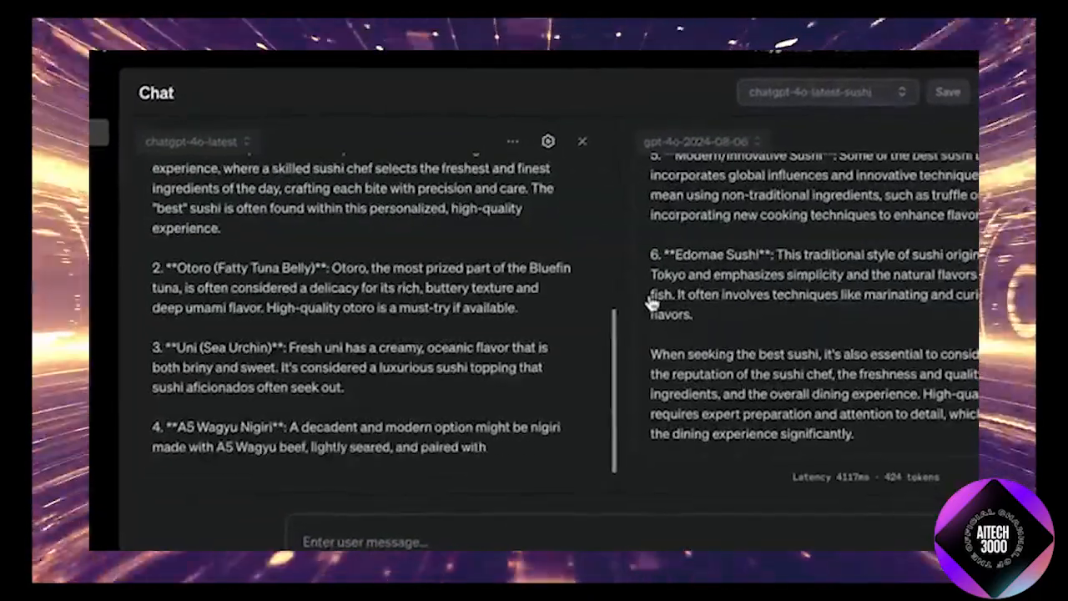
{"action": "scroll", "scroll_direction": "down", "scroll_amount": 3}
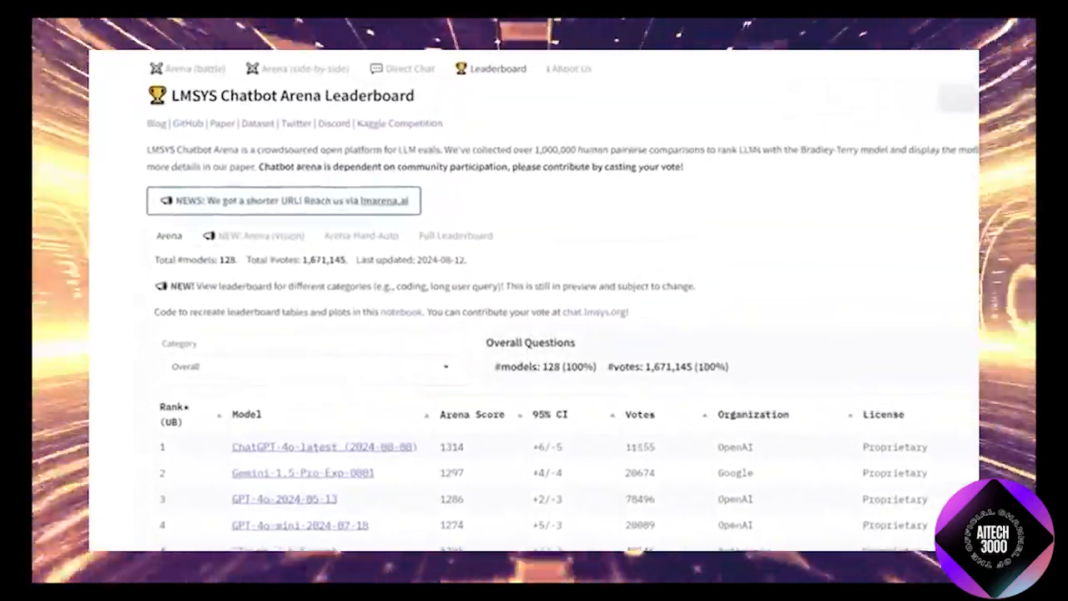
Scroll to the rankings table showing ChatGPT-4o-latest first with Arena Score 1314.
{"action": "scroll", "scroll_direction": "down", "scroll_amount": 3}
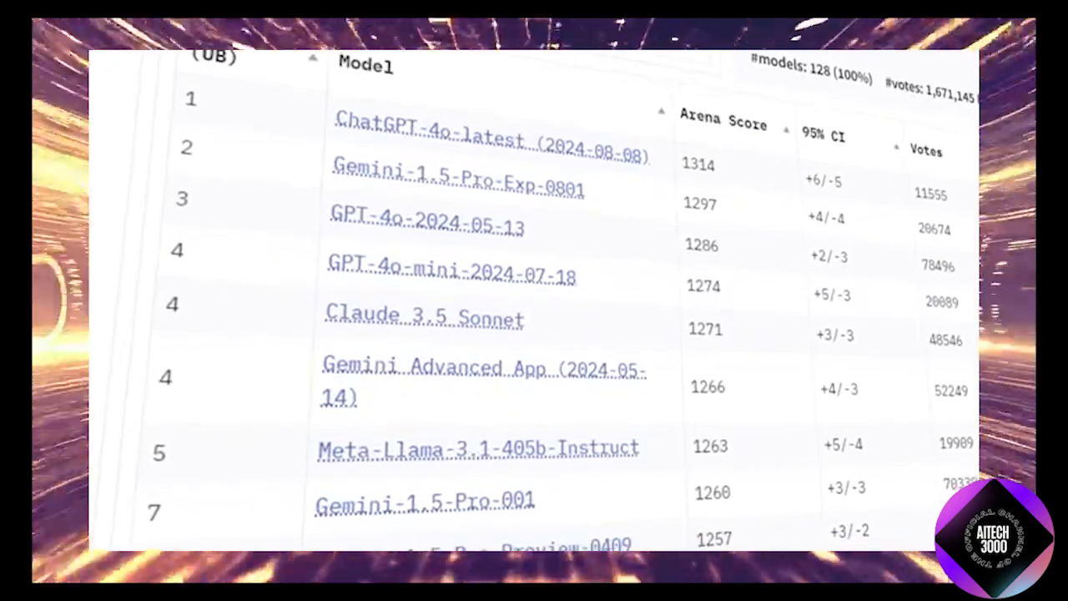
{"action": "scroll", "scroll_direction": "down", "scroll_amount": 3}
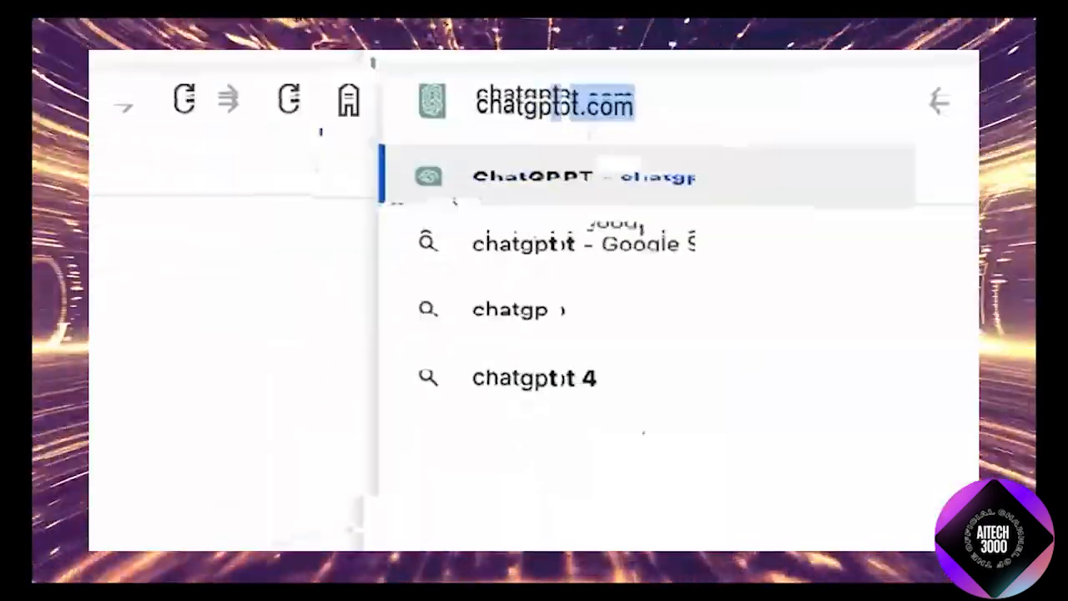
Clear the address bar to enter chatgpt.com for the thank-you note chat.
{"action": "left_click", "coordinate": [554, 104]}
{"action": "type", "text": "Draft a brief thank you note"}
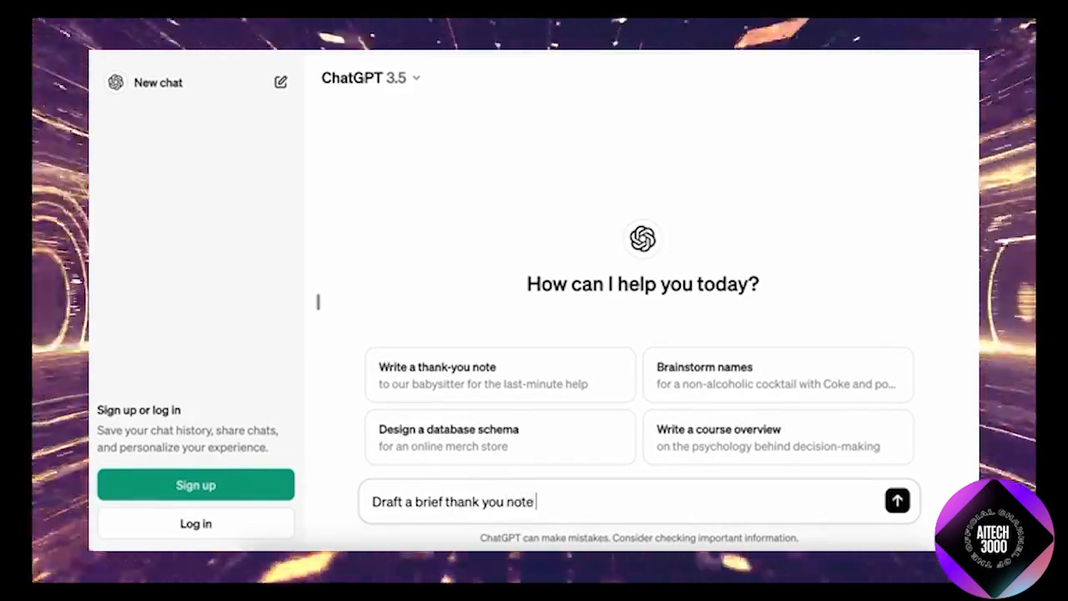
{"action": "key", "text": "Backspace"}
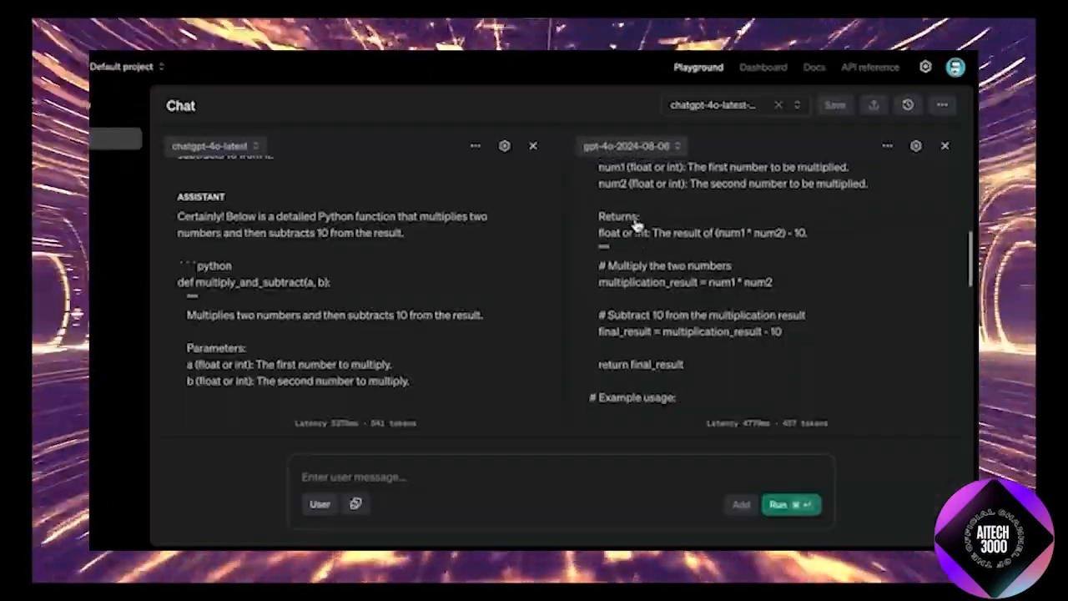
Scroll through both models' Python multiply-then-subtract-10 functions.
{"action": "scroll", "scroll_direction": "down", "scroll_amount": 3}
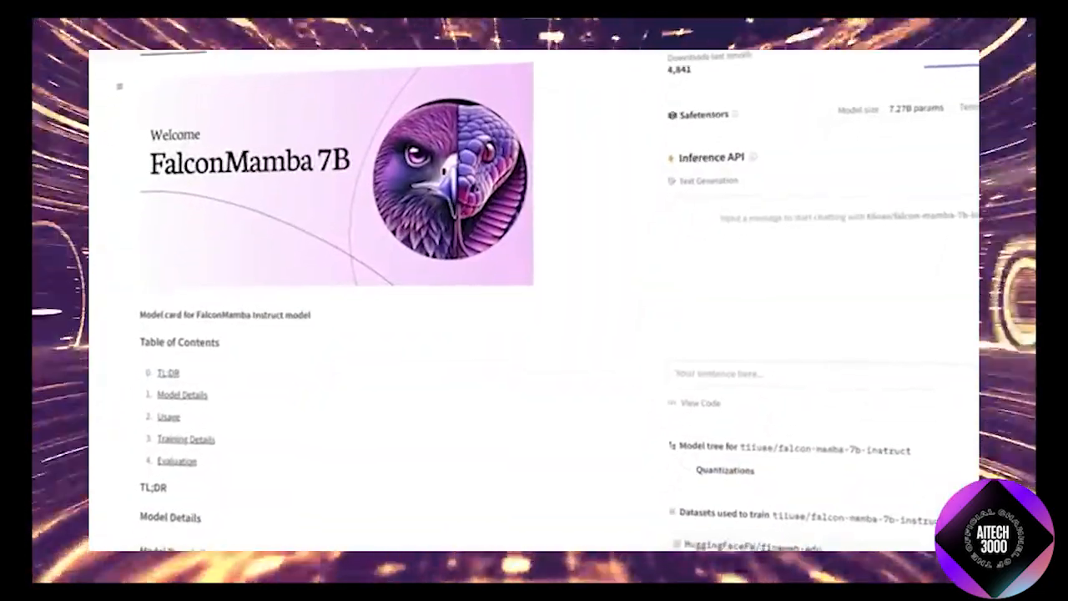
Scroll the tiiuae/falcon-mamba-7b-instruct model card.
{"action": "scroll", "scroll_direction": "down", "scroll_amount": 3}
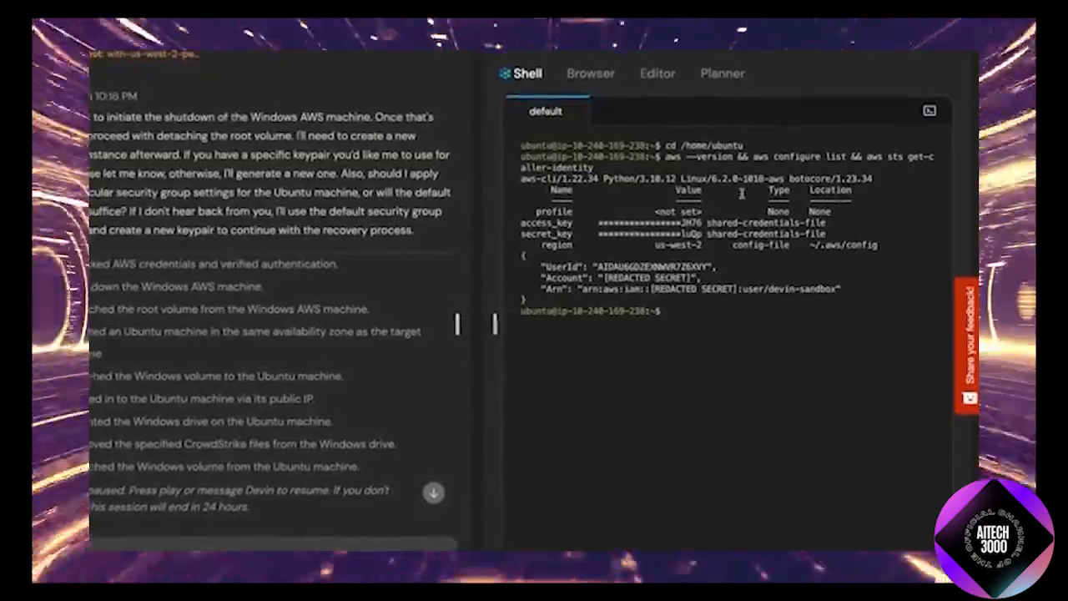
Show Devin's Shell with AWS version, configure list and caller identity output.
{"action": "left_click", "coordinate": [721, 74]}
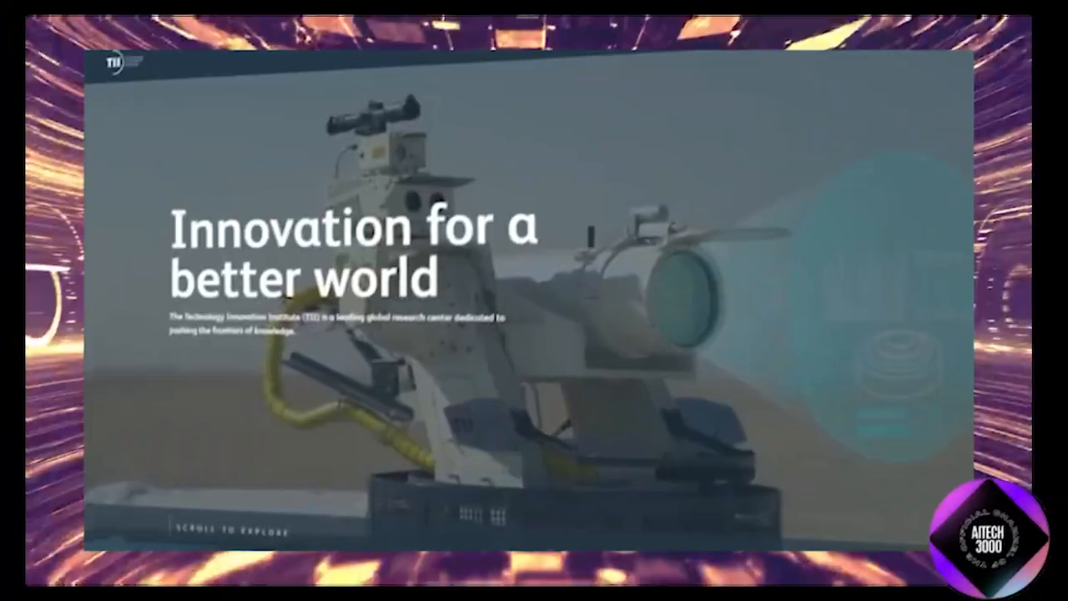
Scroll the TII homepage down to the About, Research Centers and Latest News sections.
{"action": "scroll", "scroll_direction": "down", "scroll_amount": 3}
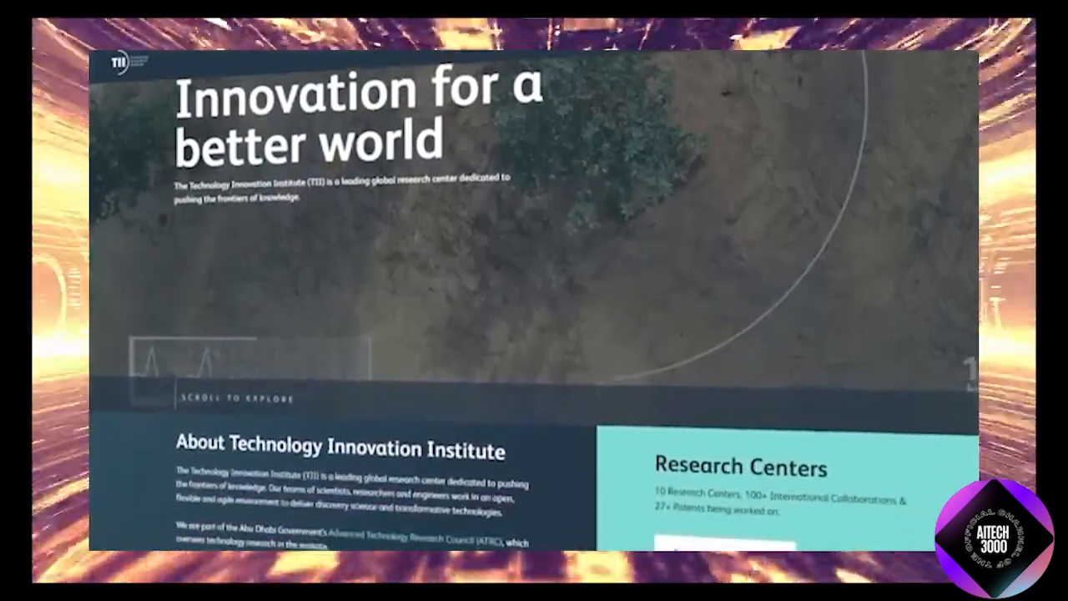
{"action": "scroll", "scroll_direction": "down", "scroll_amount": 3}
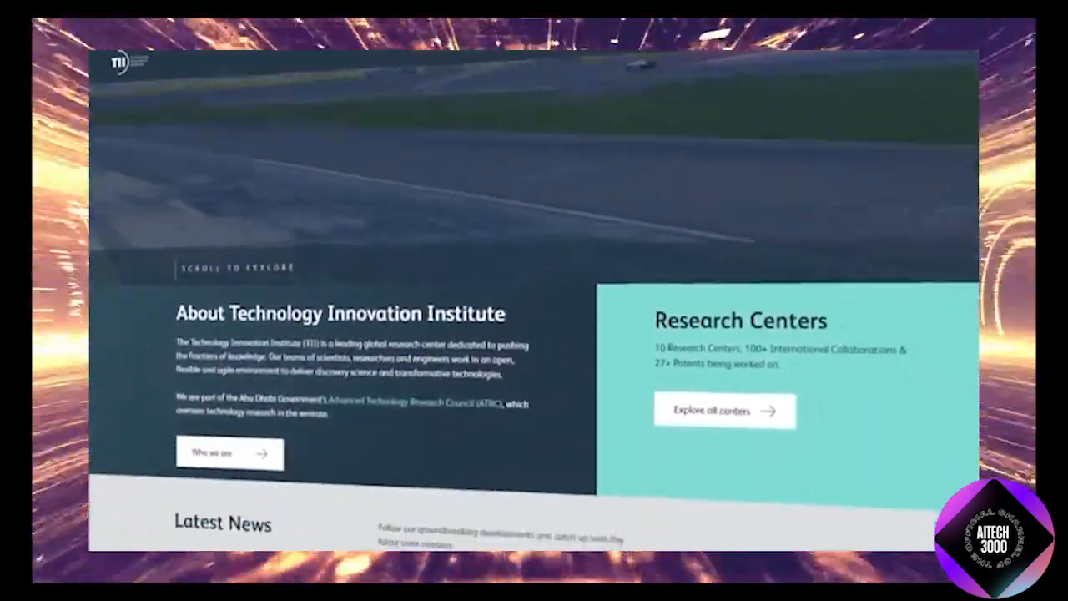